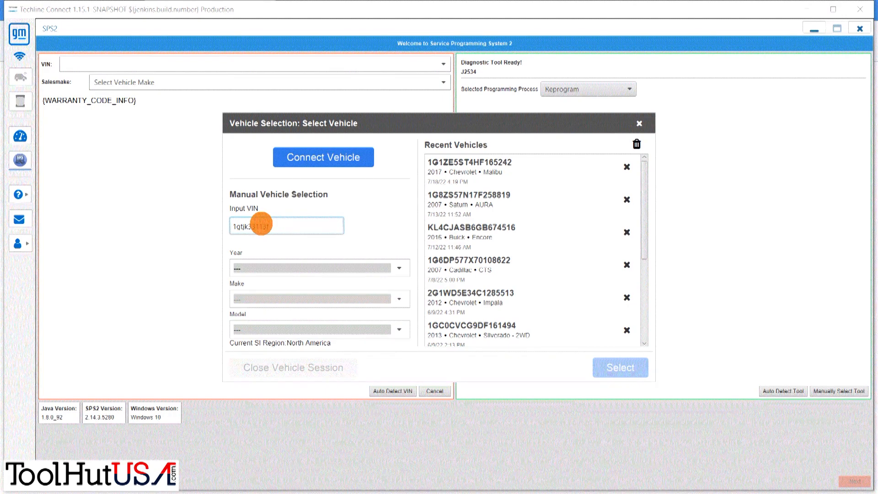
Step: Load the truck by VIN (ending 90051) as a 2003 GMC K Sierra 4WD
text(90051)
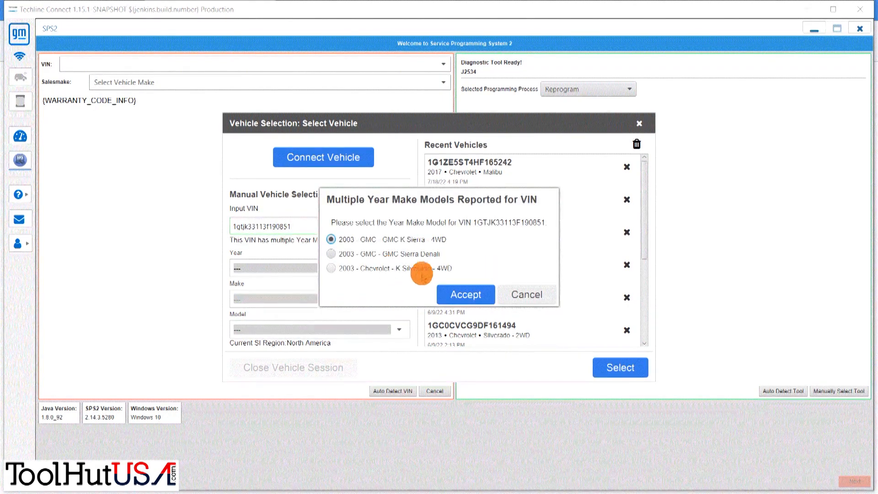
click(465, 294)
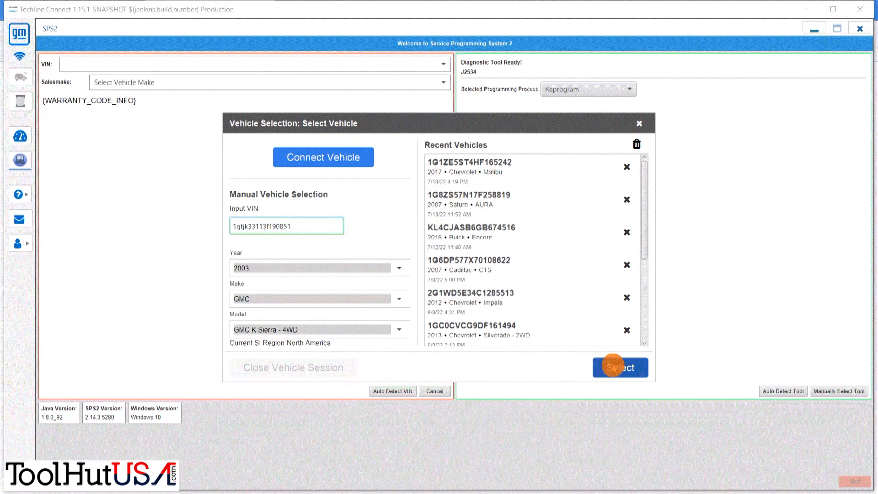
click(621, 368)
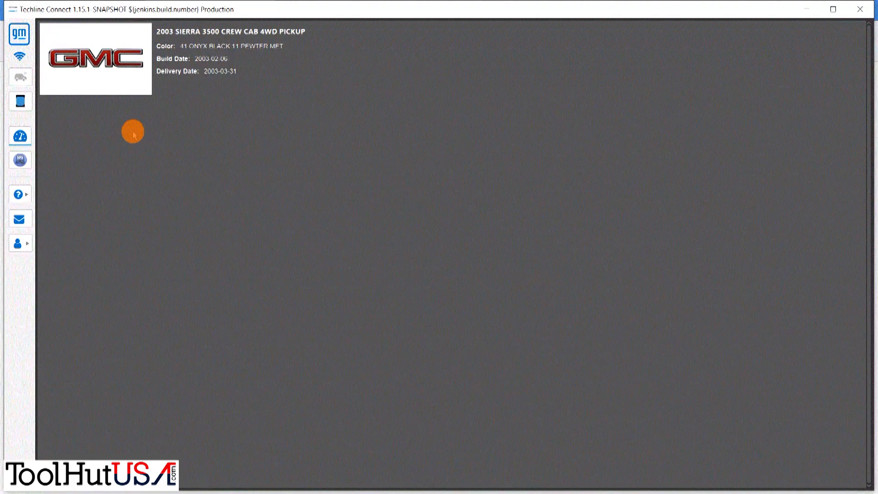
mouse_move(60, 123)
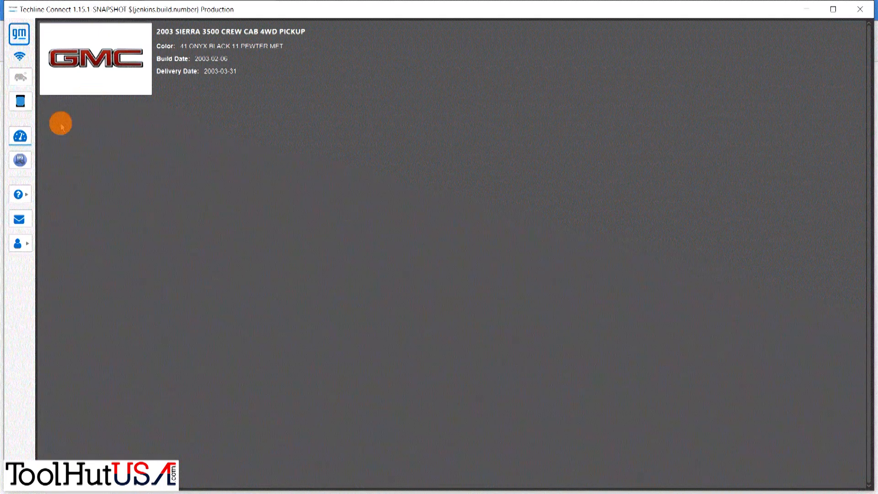
Step: Return to SPS2 and set the programming process to Replace and Reprogram
click(40, 160)
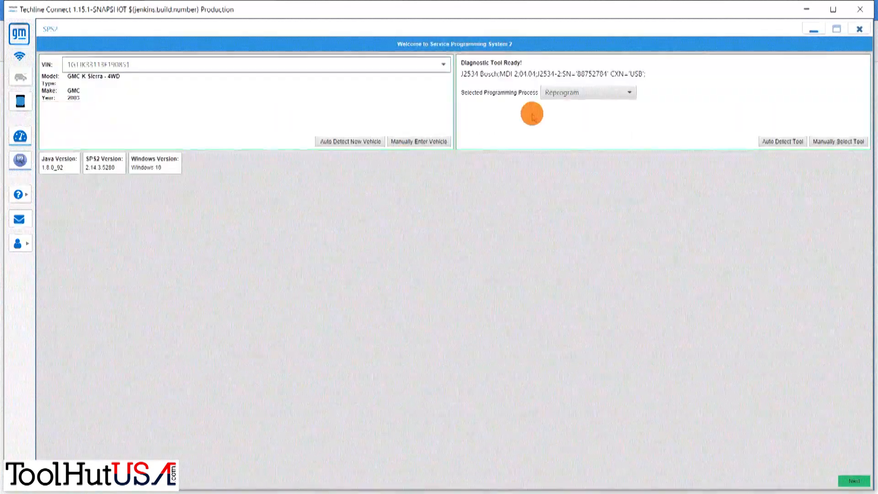
click(630, 93)
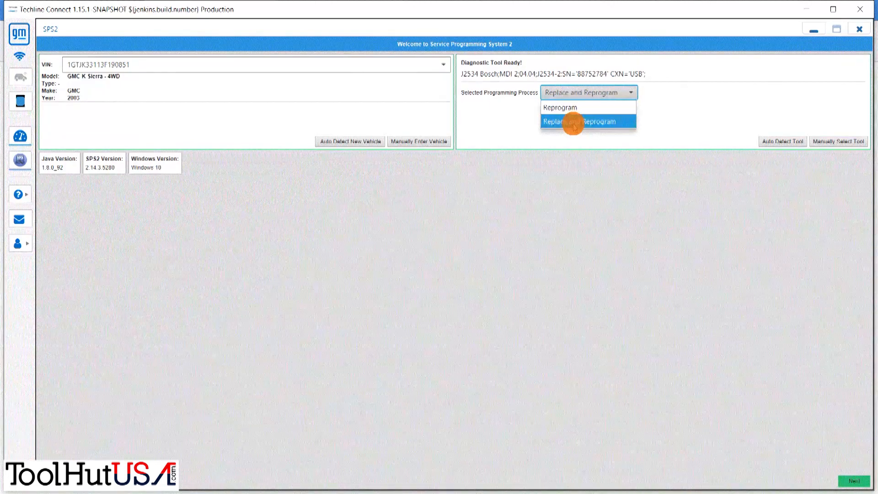
click(587, 122)
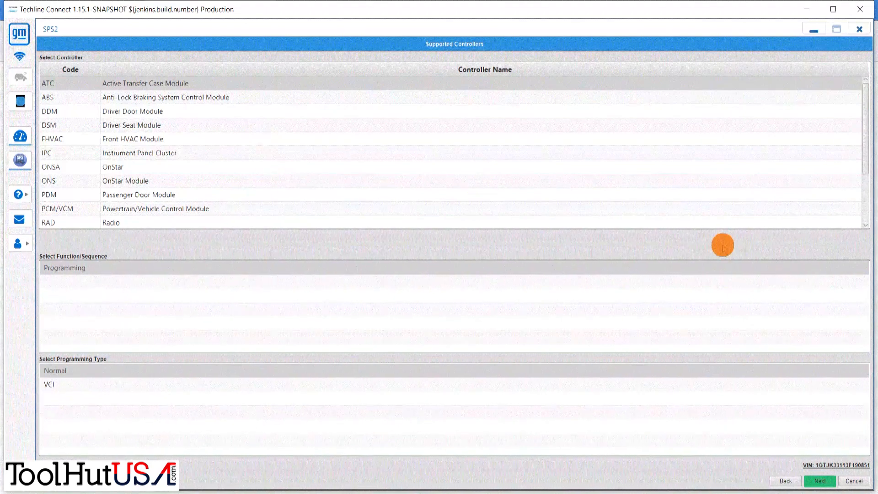
Step: Select TCM Transmission Control Module from the Supported Controllers list and continue
scroll(down, 3)
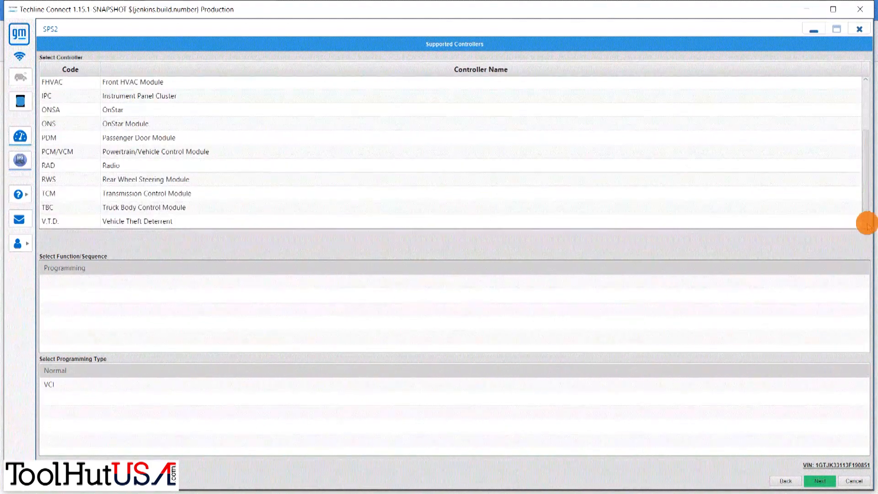
click(144, 193)
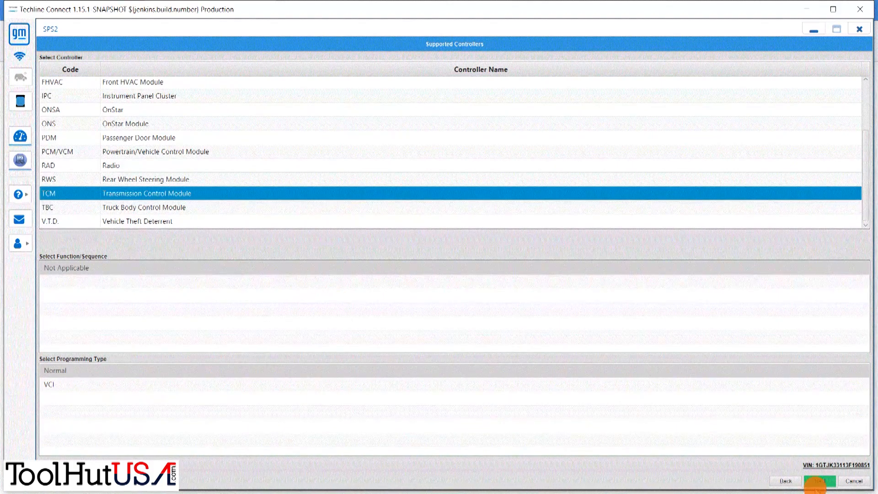
click(821, 481)
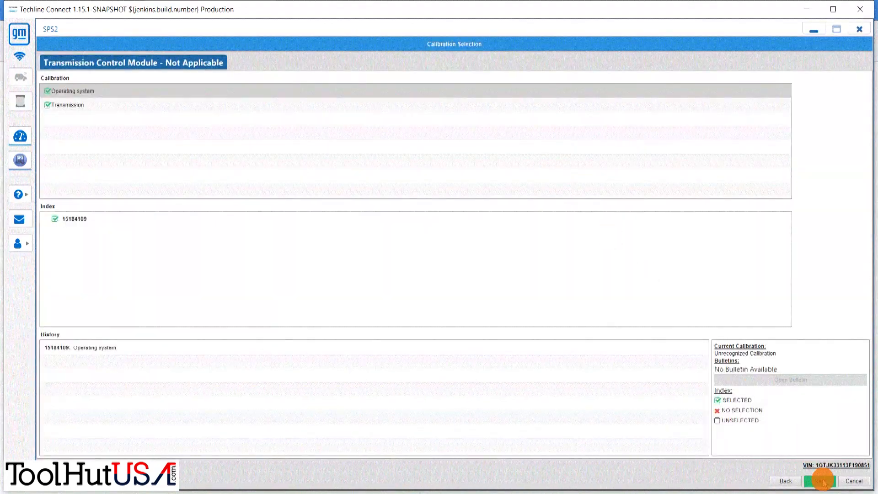
Step: Keep the Operating system and Transmission calibrations checked and proceed to the summary
click(819, 481)
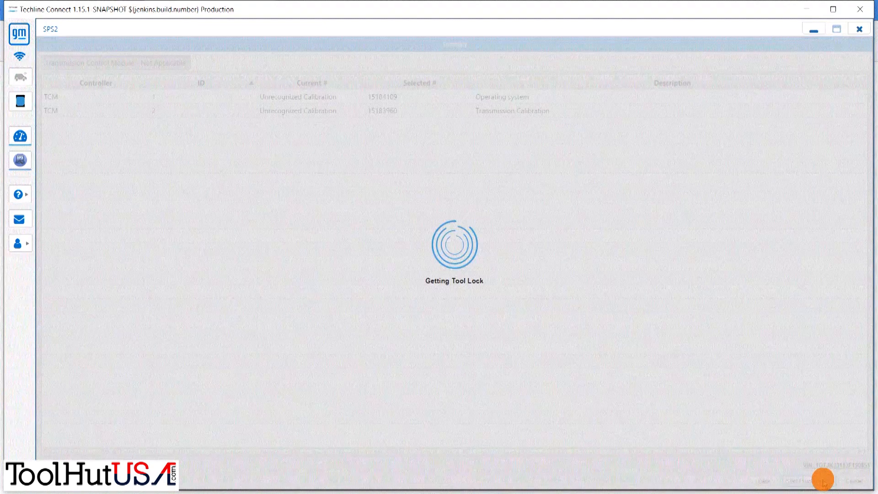